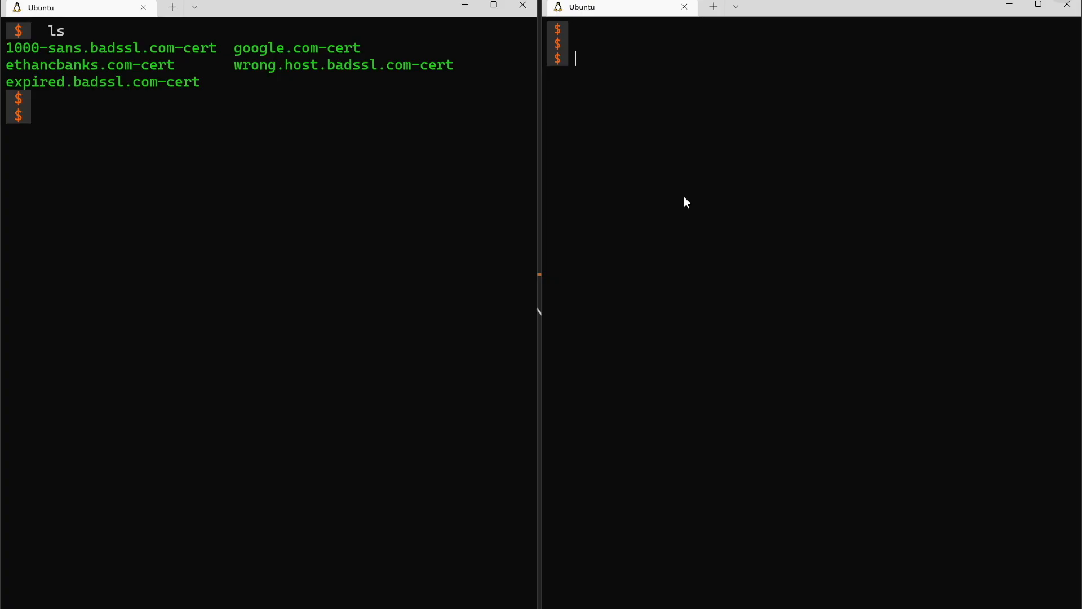
pyautogui.moveTo(788, 255)
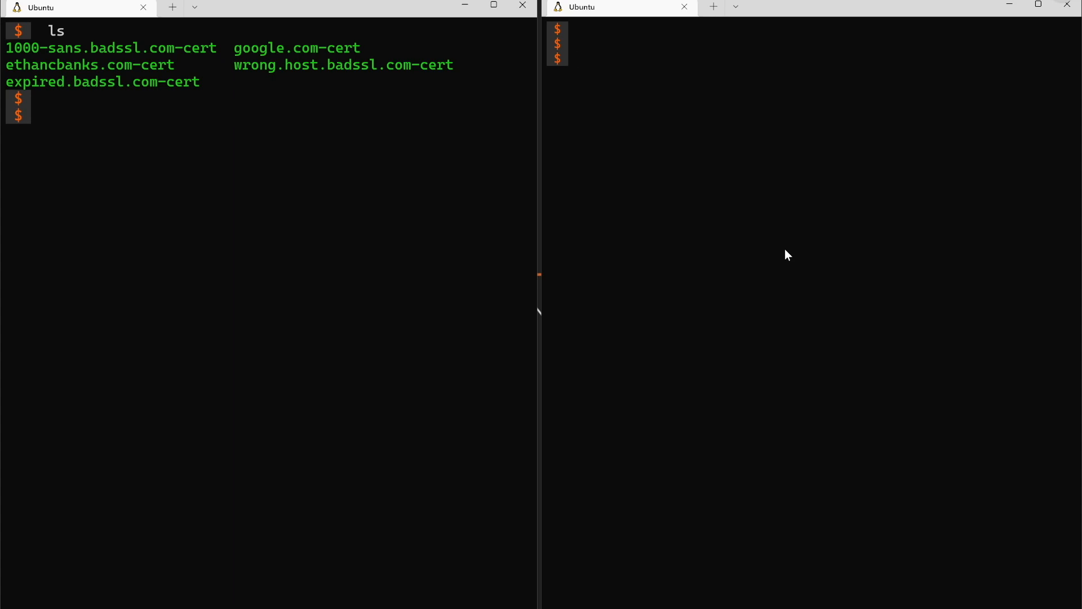
# - Run 'su ssldump -nni eth0 -NH' in the right terminal; su rejects it as an invalid option
pyautogui.write('ssldump')
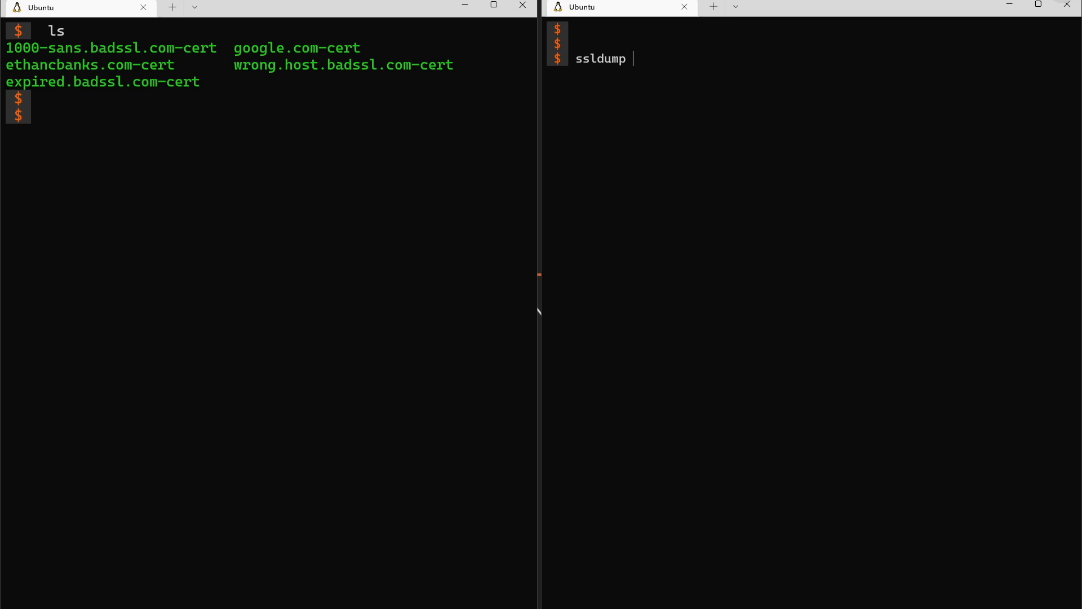
pyautogui.write('suo')
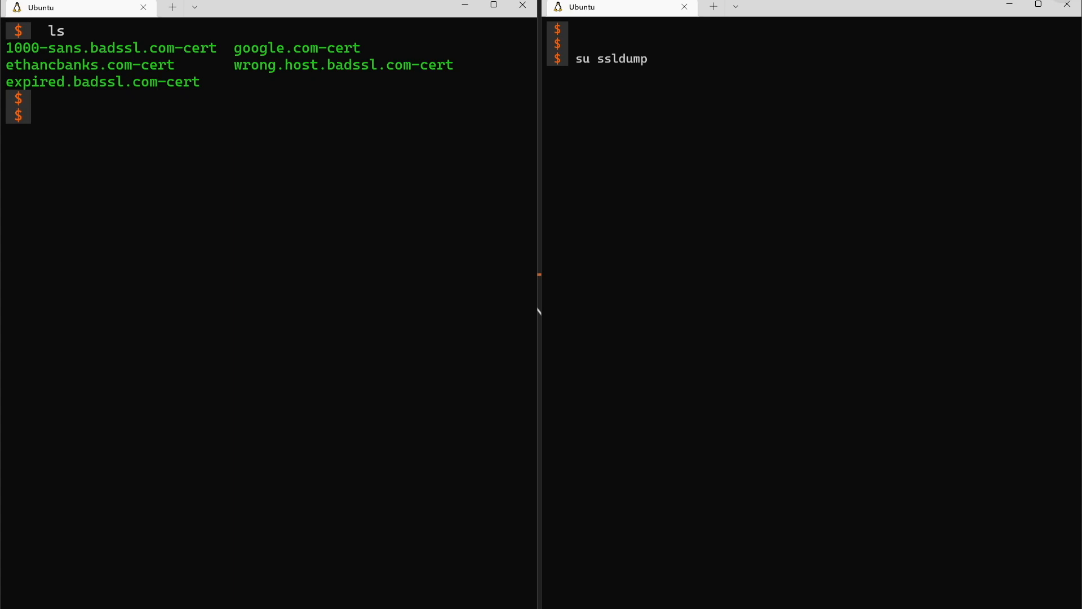
pyautogui.write('-nni eth0')
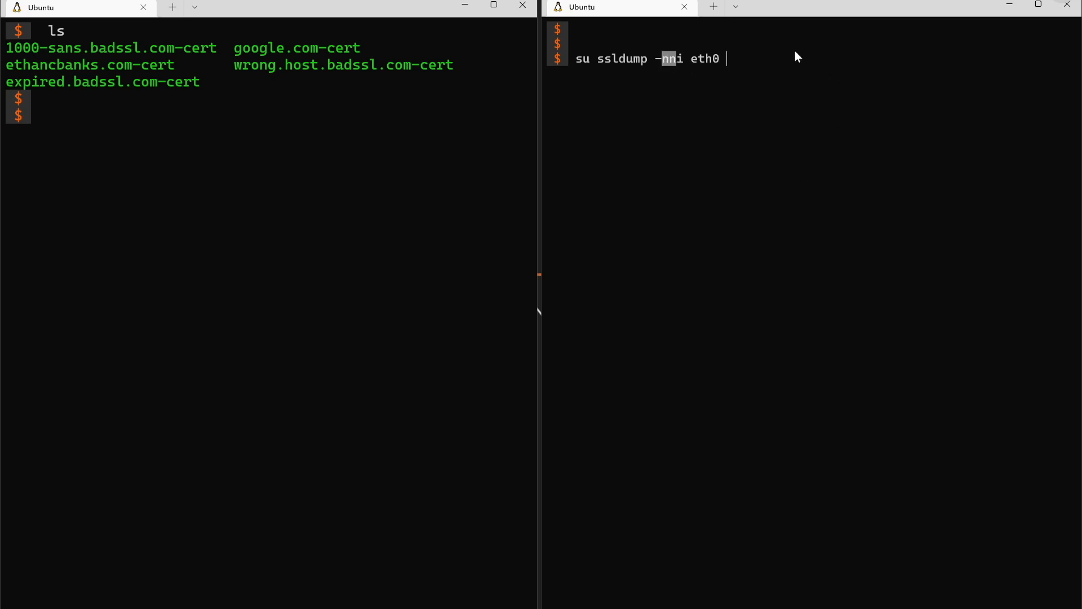
pyautogui.moveTo(813, 49)
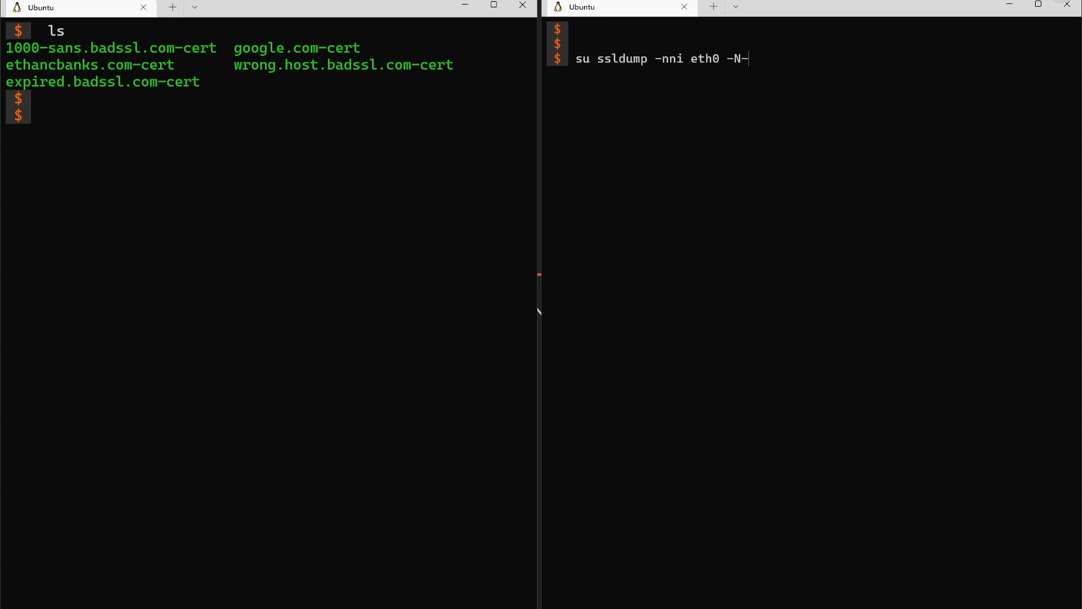
pyautogui.write('H')
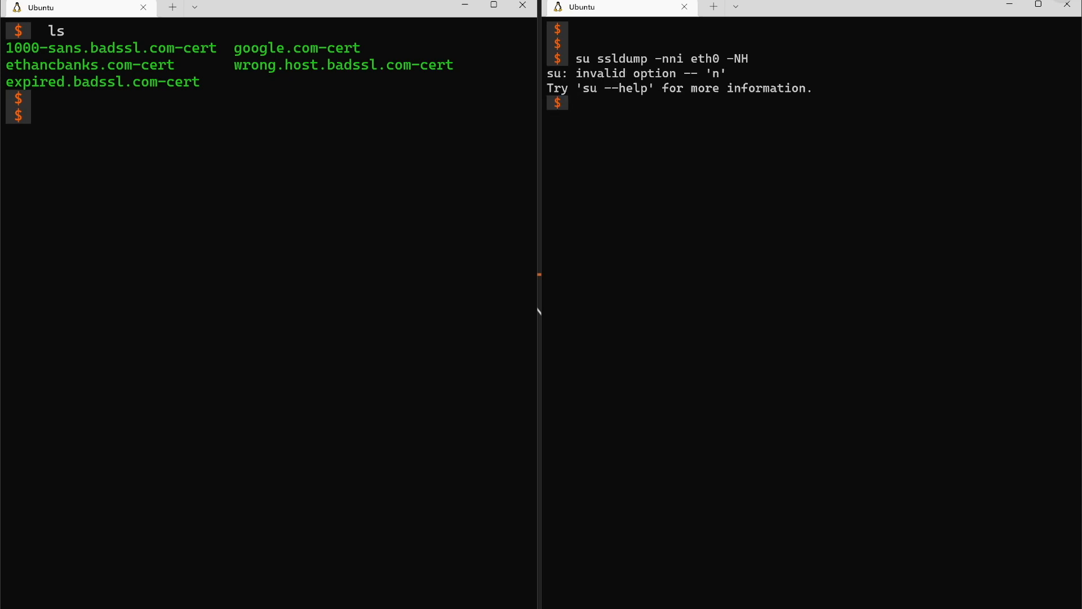
# - Retry su with reordered flags, then start 'sudo ssldump -NH -nni eth0' and switch to the left terminal
pyautogui.write('su ssldump -nni eth0 -NH')
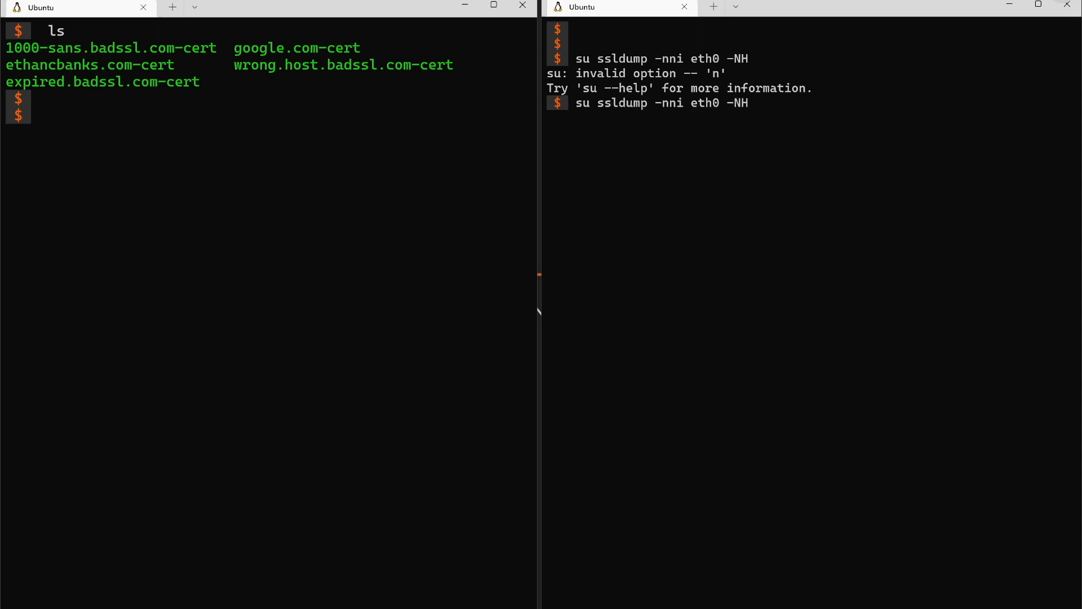
pyautogui.press('BackSpace')
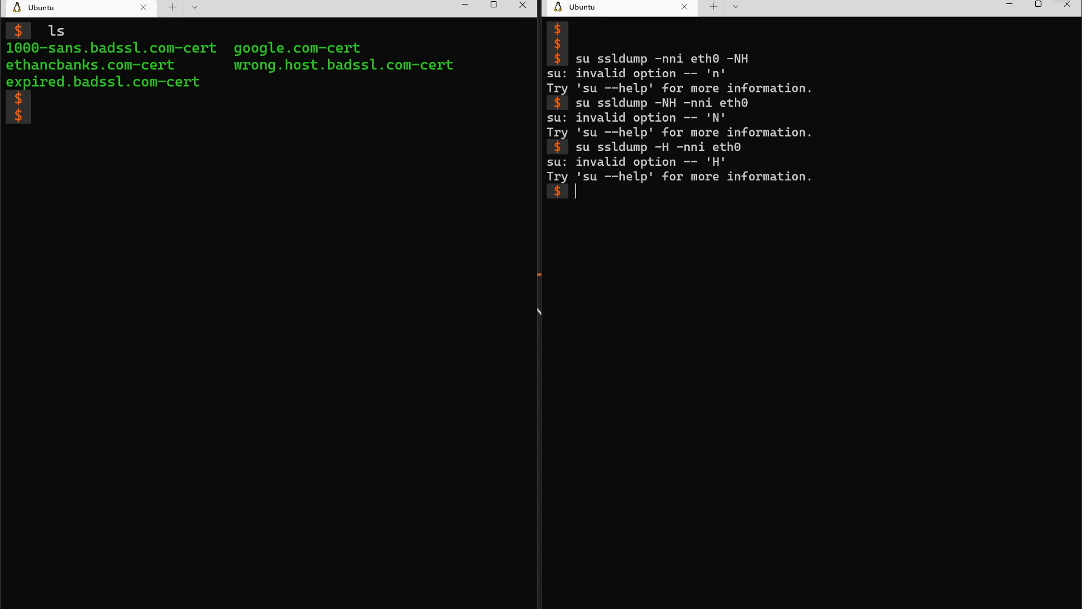
pyautogui.write('su ssldump -NH -nni eth0')
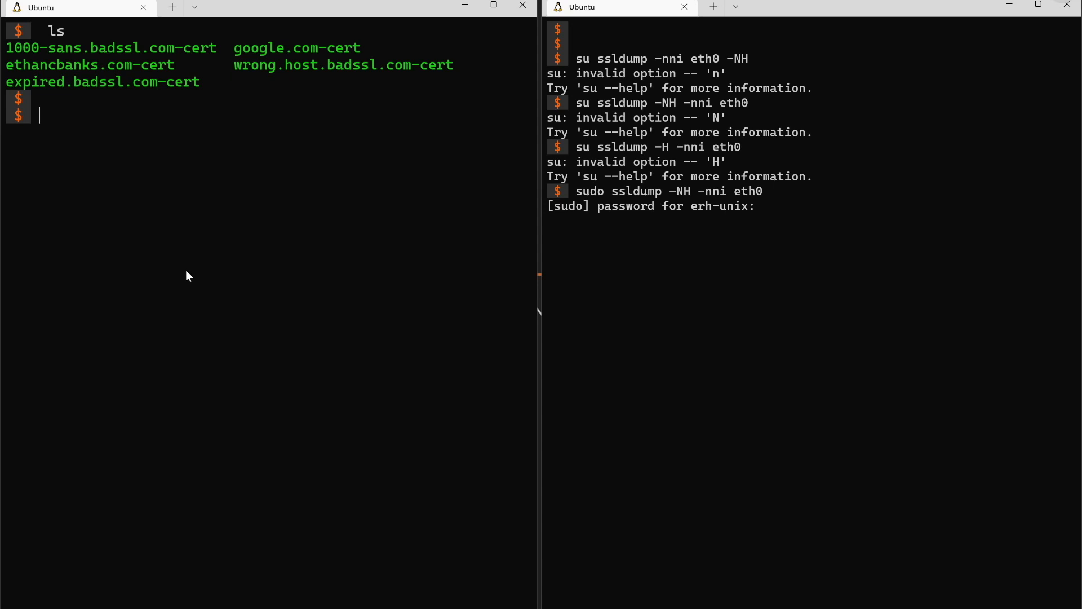
pyautogui.doubleClick(52, 48)
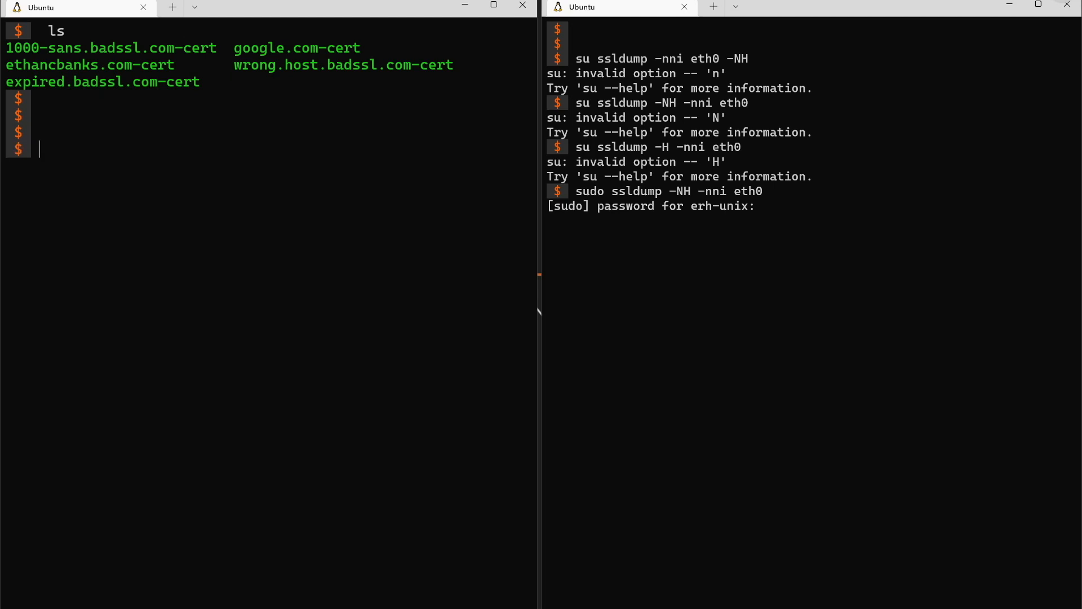
# - Connect with 'openssl s_client -connect paypal.com:443' while ssldump logs the ClientHello
pyautogui.write('openssl s_cli')
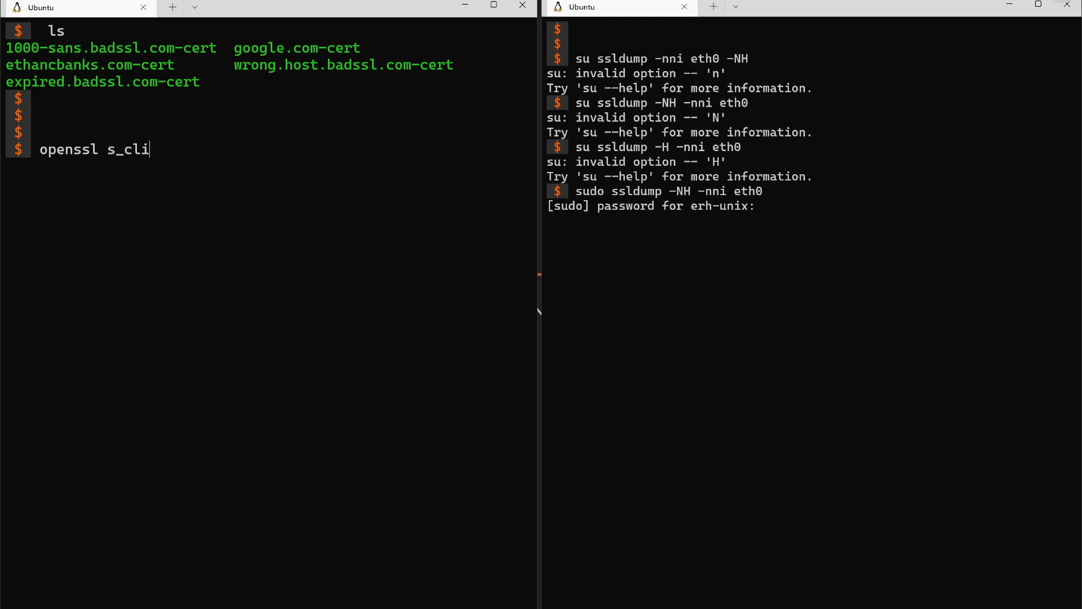
pyautogui.write('ent')
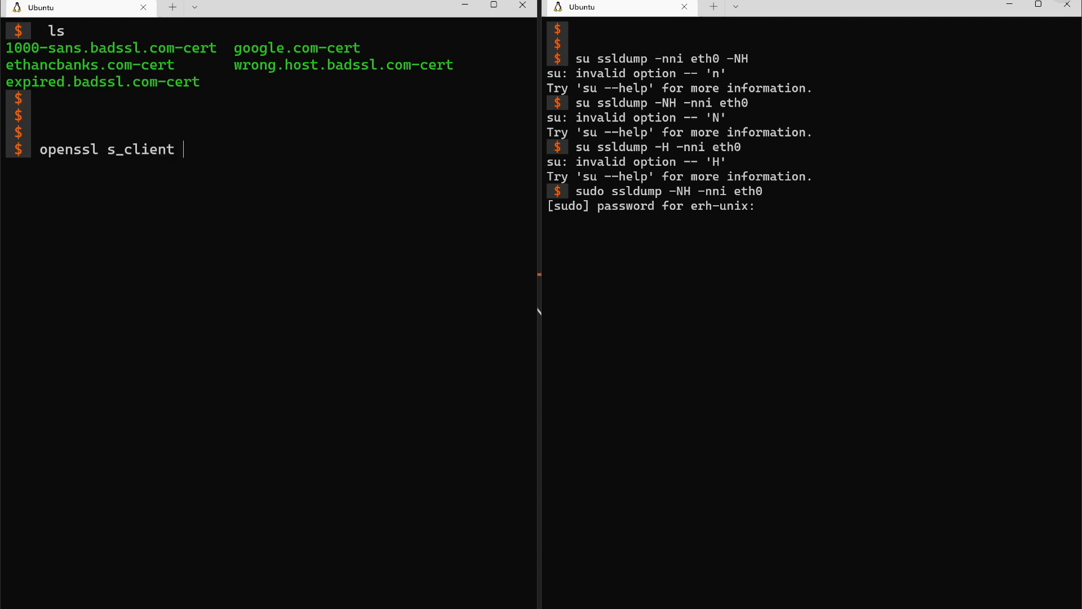
pyautogui.write('-co')
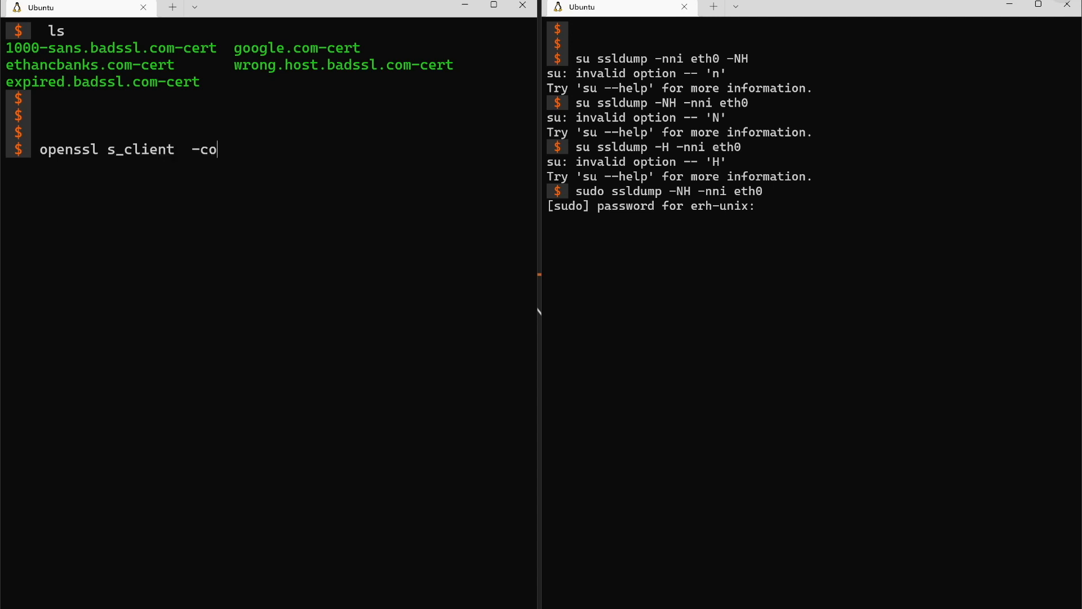
pyautogui.write('nnect paypal')
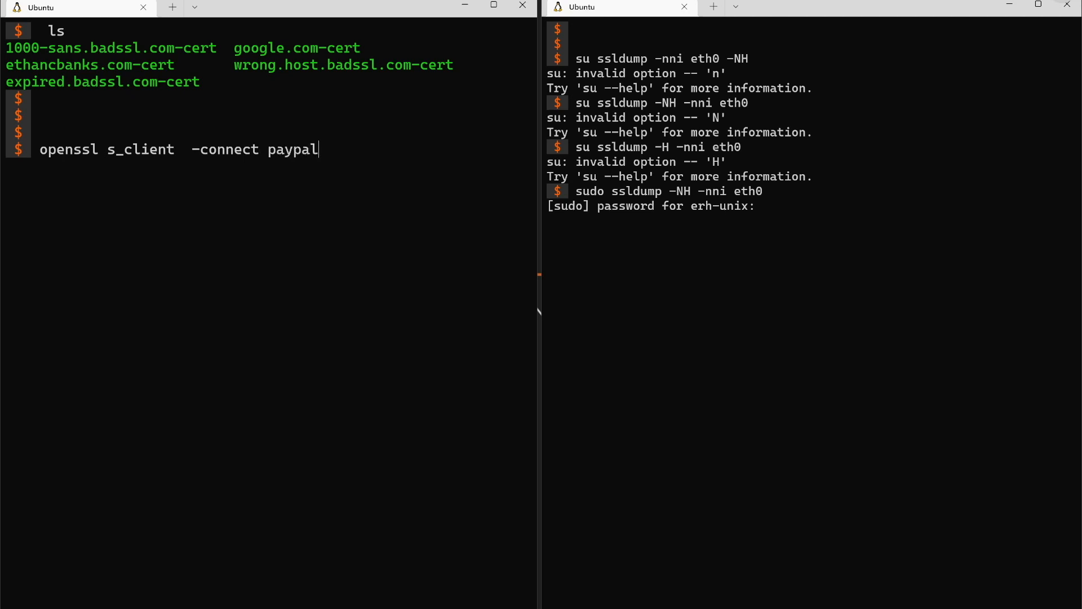
pyautogui.write('.com:443')
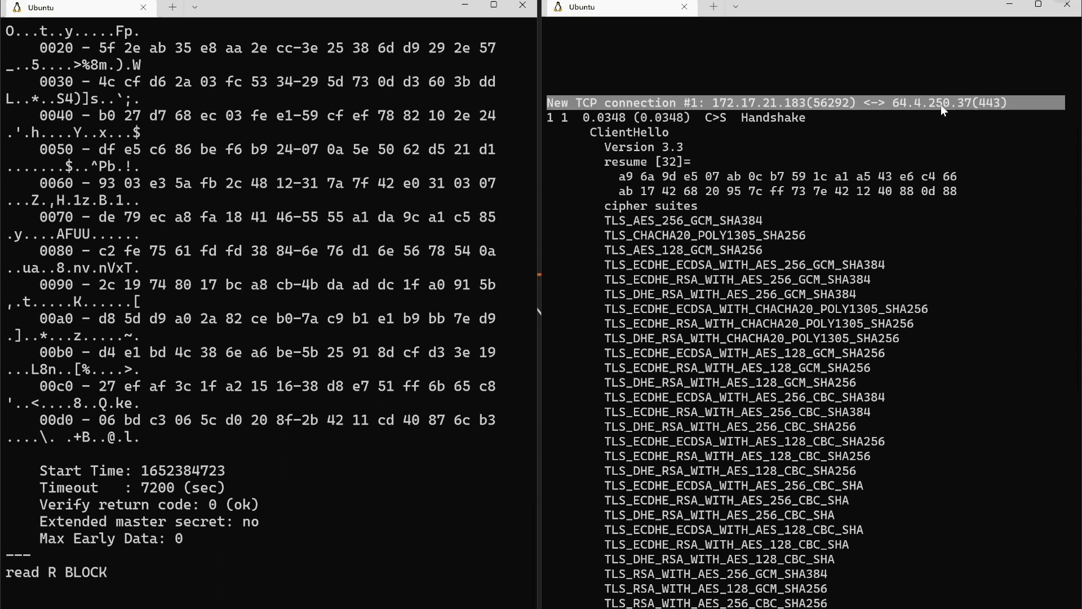
# - Quit the openssl session with Q so it returns DONE, and highlight the negotiated TLSv1.3 value
pyautogui.write('Q')
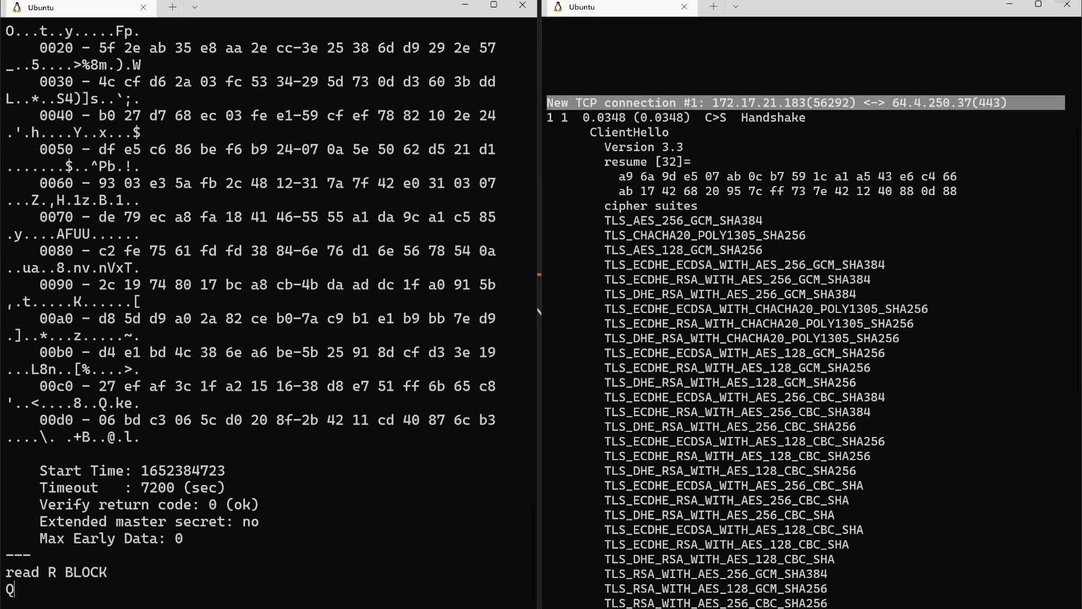
pyautogui.press('Enter')
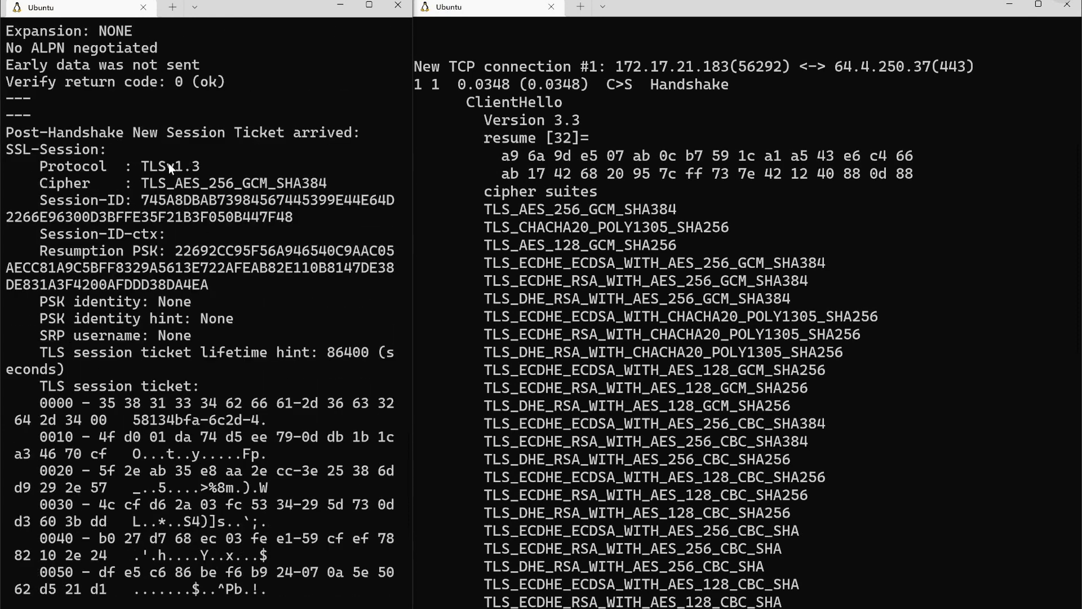
pyautogui.doubleClick(170, 165)
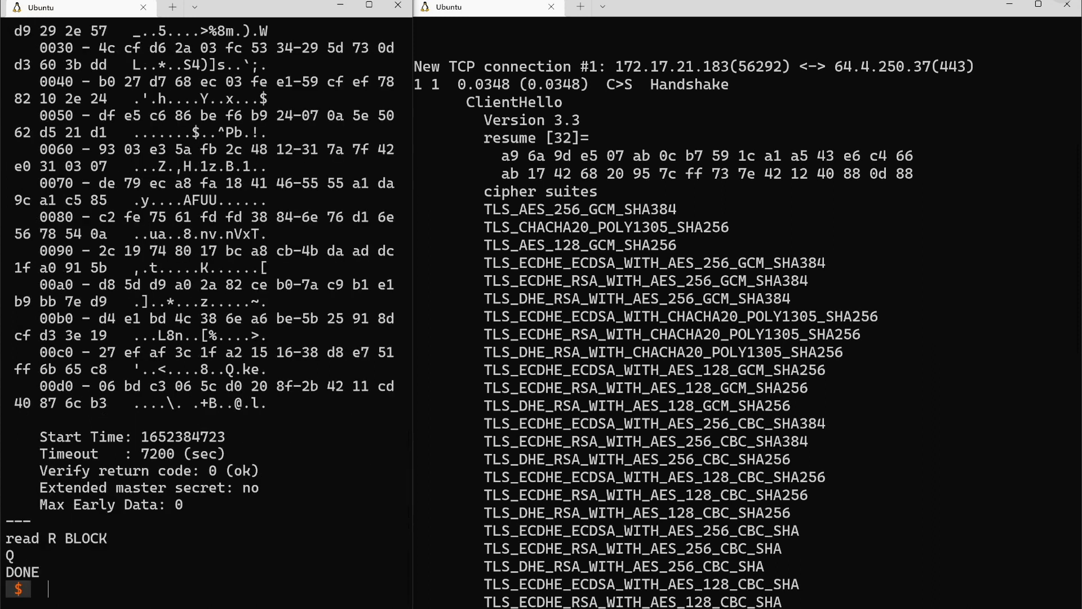
# - Reconnect to paypal.com:443 with -tls1_2 and highlight the negotiated TLSv1.2 protocol line
pyautogui.write('openssl s_client  -connect paypal.com:443')
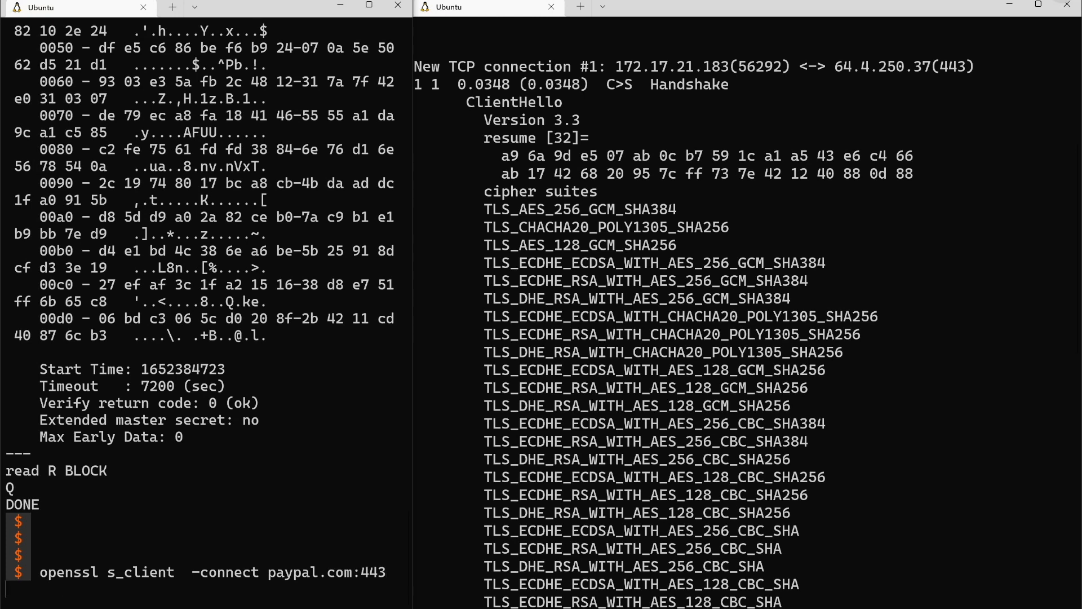
pyautogui.write('-tls1')
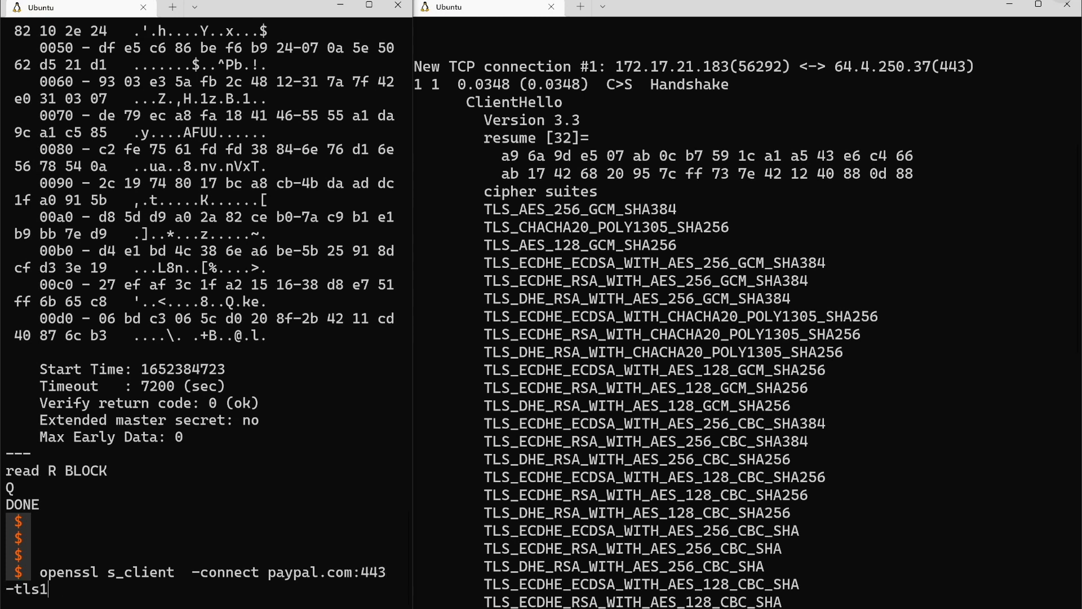
pyautogui.press('Return')
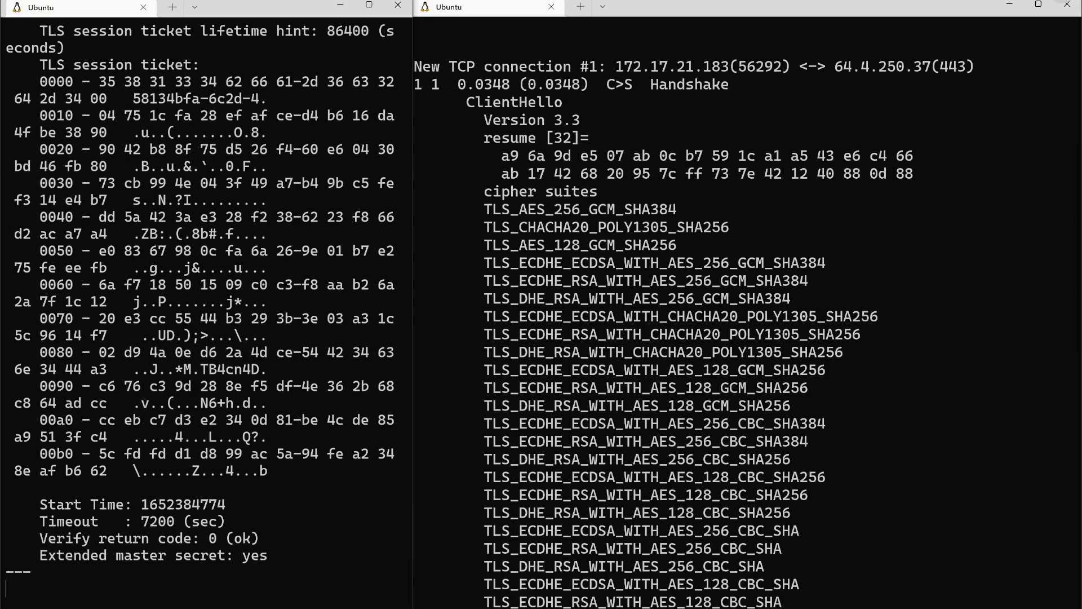
pyautogui.scroll(-3)
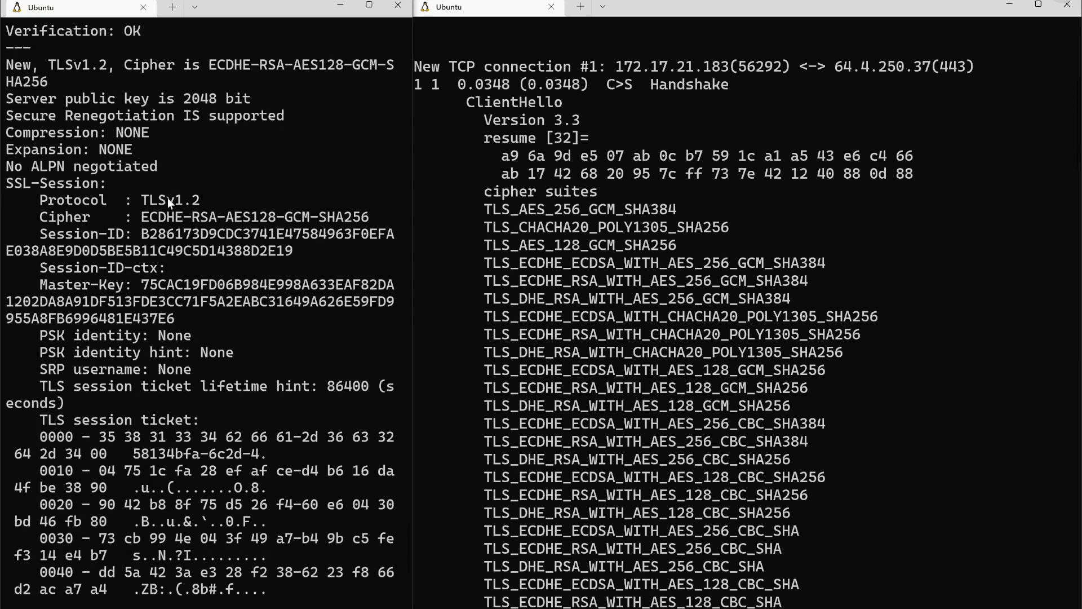
pyautogui.doubleClick(171, 201)
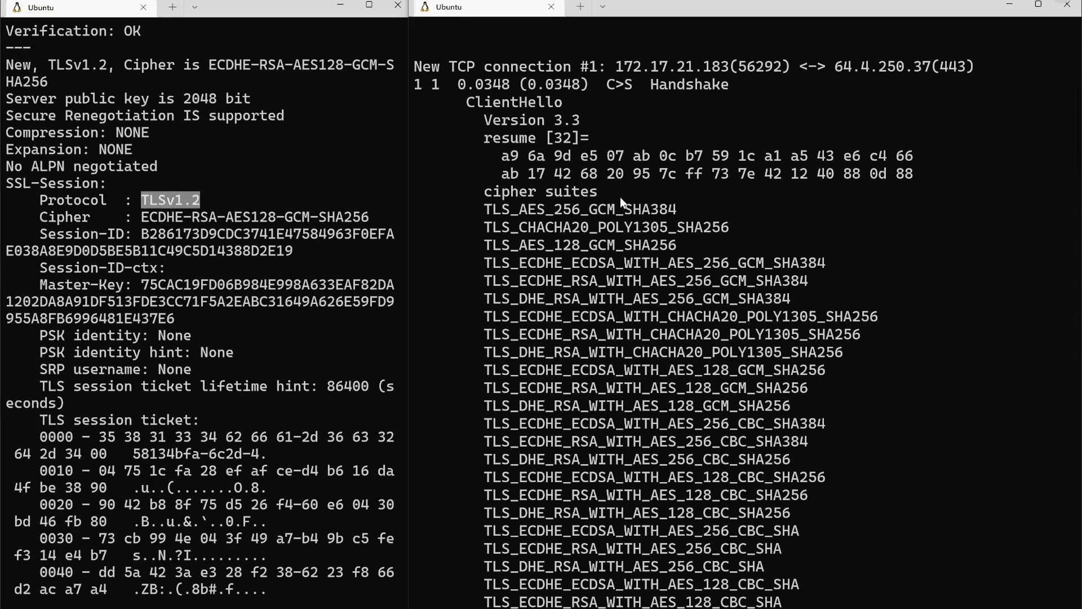
pyautogui.scroll(-3)
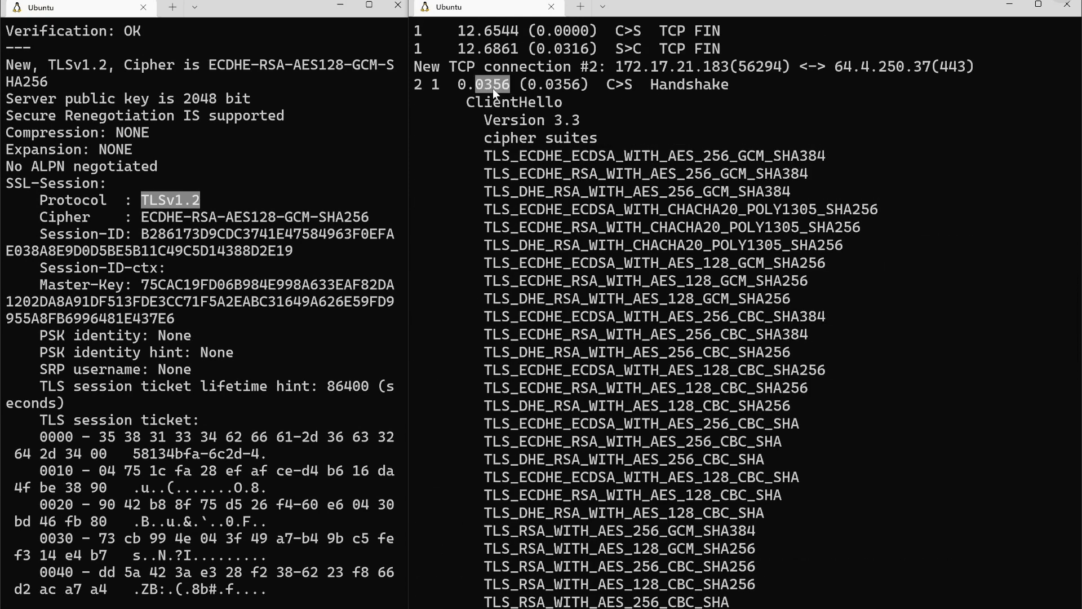
pyautogui.click(621, 85)
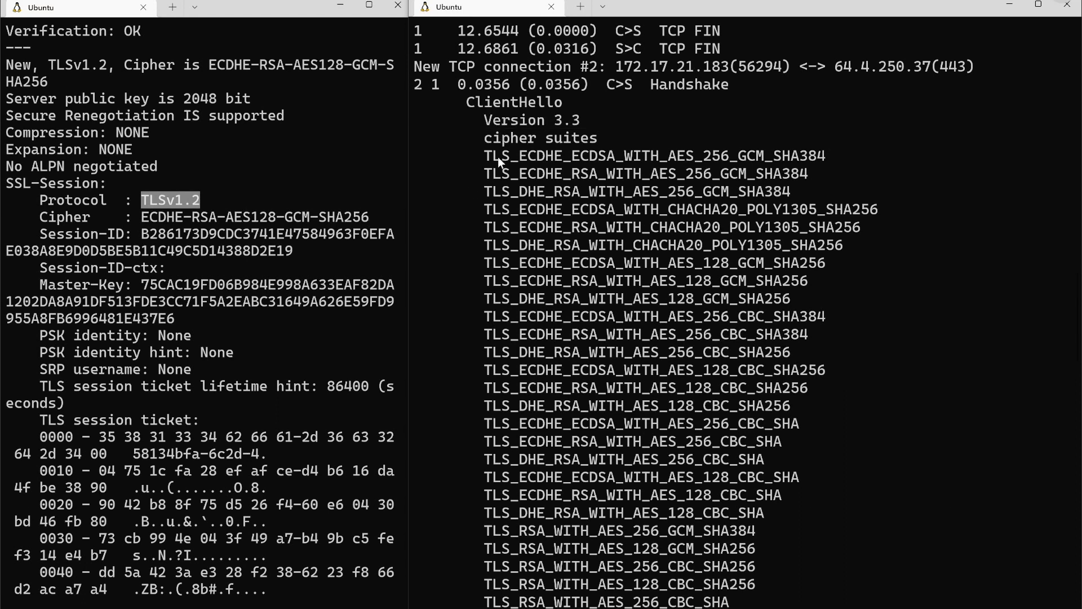
# - Scroll ssldump to the ClientHello cipher suites beside the negotiated ECDHE-RSA-AES128-GCM-SHA256 cipher
pyautogui.scroll(-3)
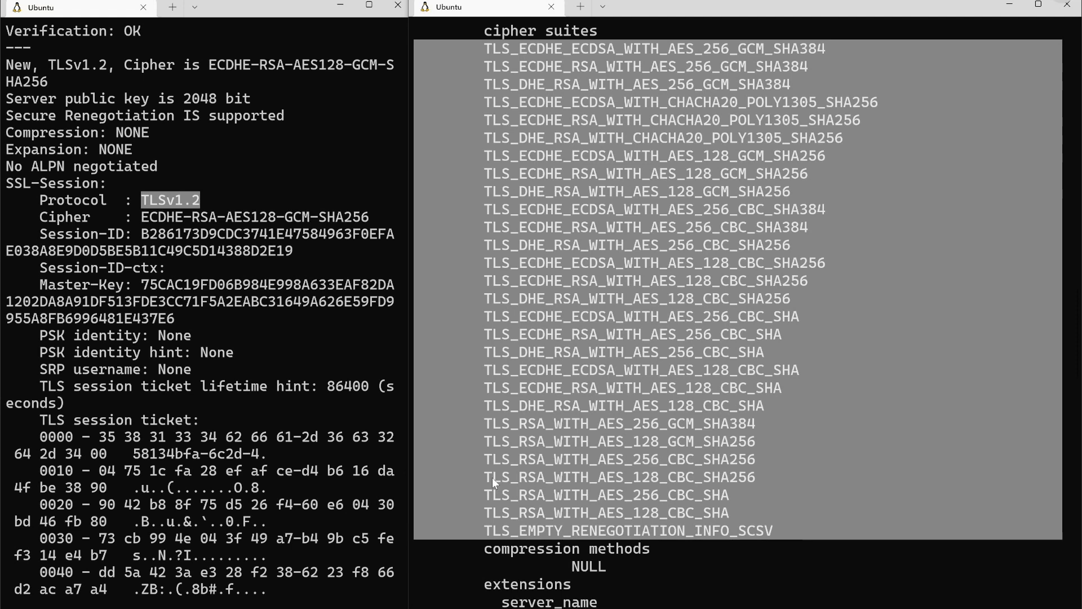
pyautogui.moveTo(295, 228)
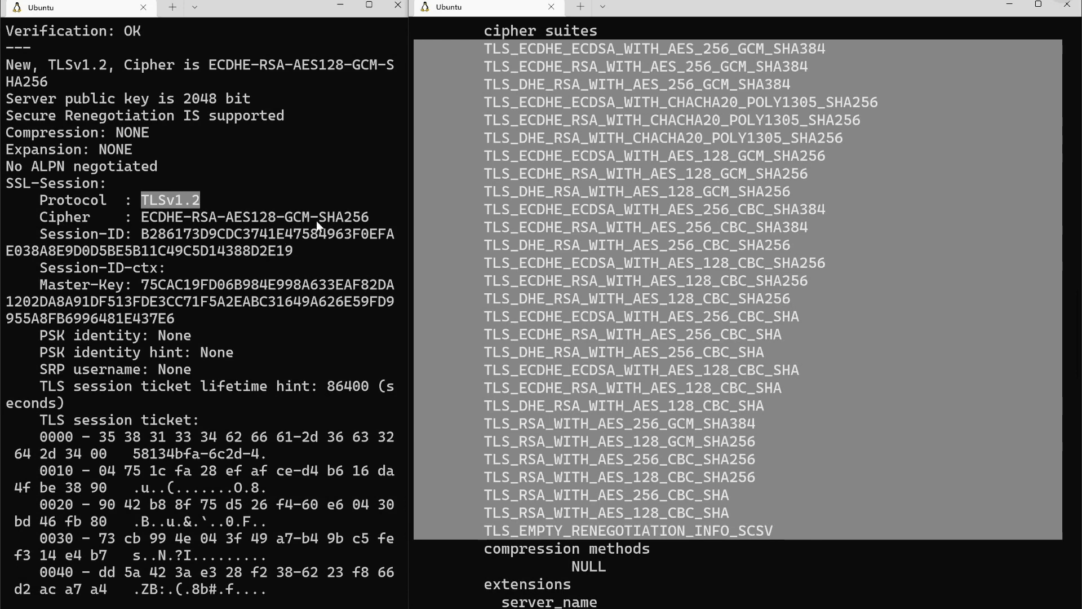
pyautogui.moveTo(332, 192)
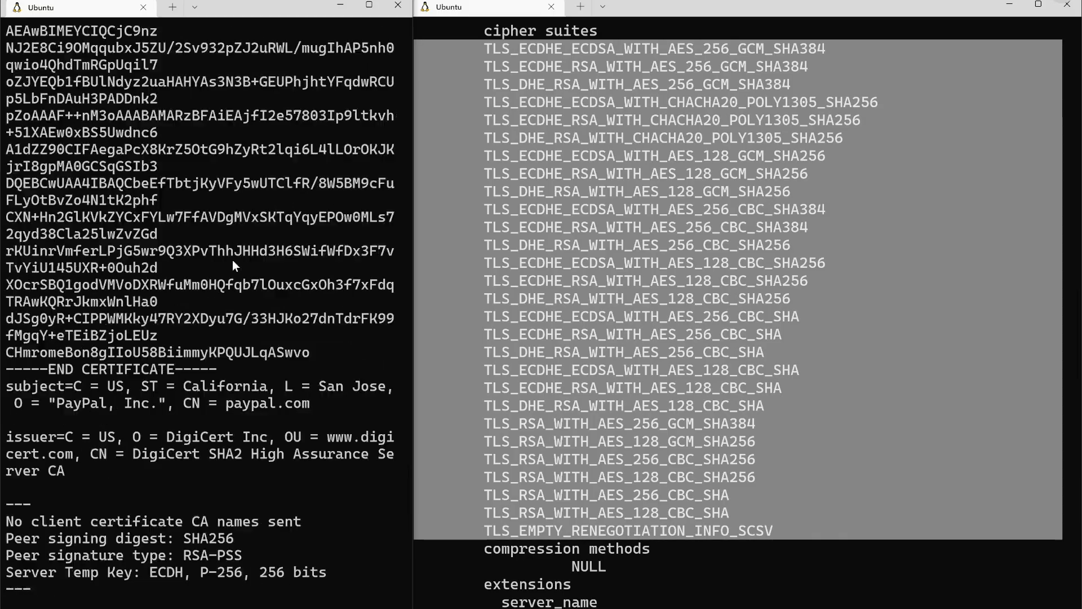
pyautogui.scroll(-3)
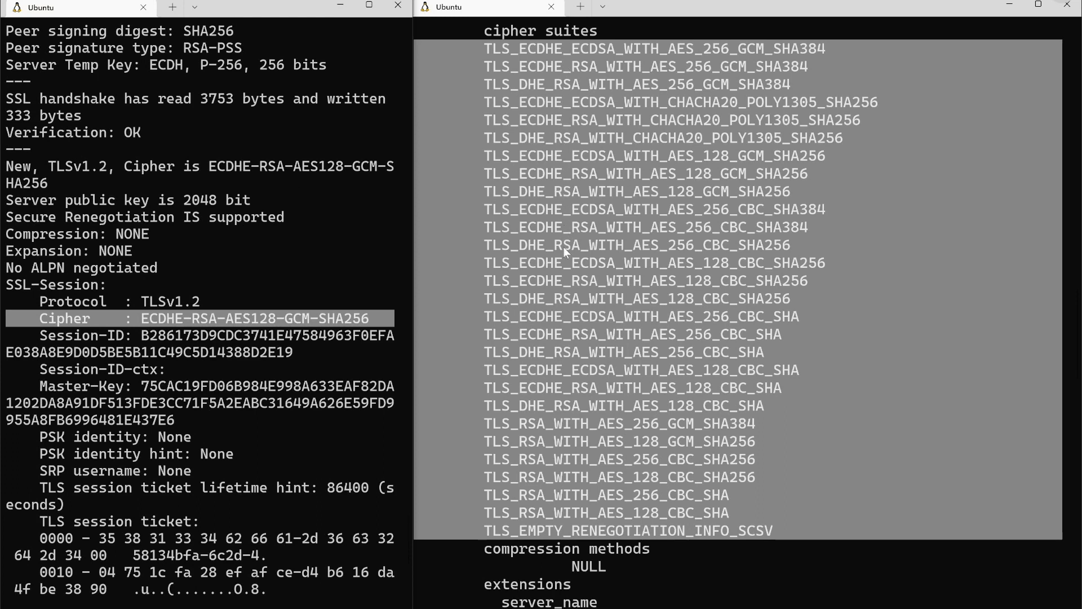
pyautogui.moveTo(860, 426)
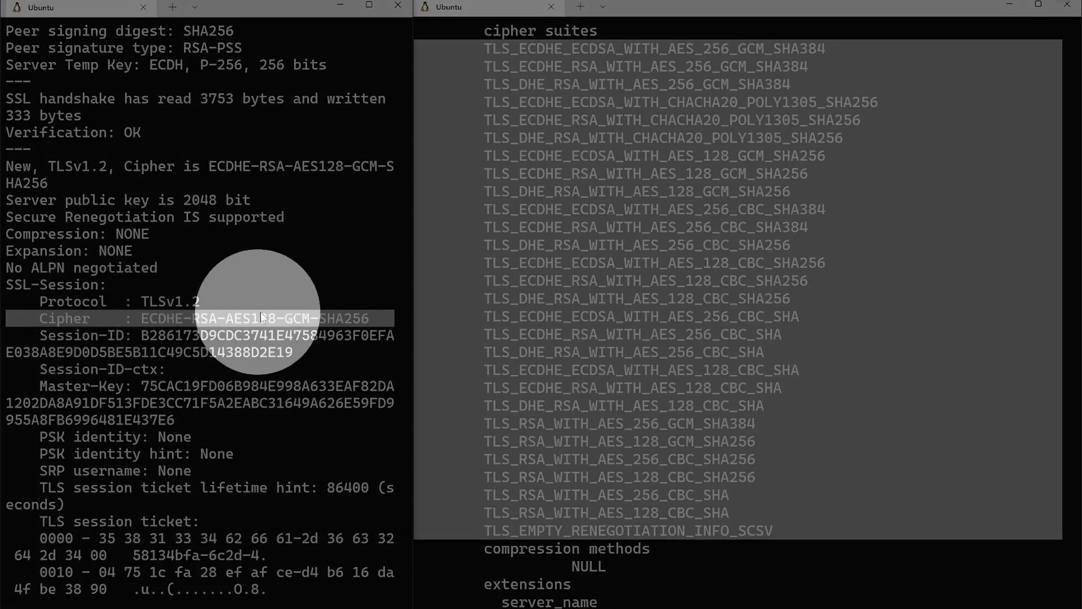
# - Scroll to the ServerHello choosing TLS_ECDHE_RSA_WITH_AES_128_GCM_SHA256
pyautogui.scroll(-3)
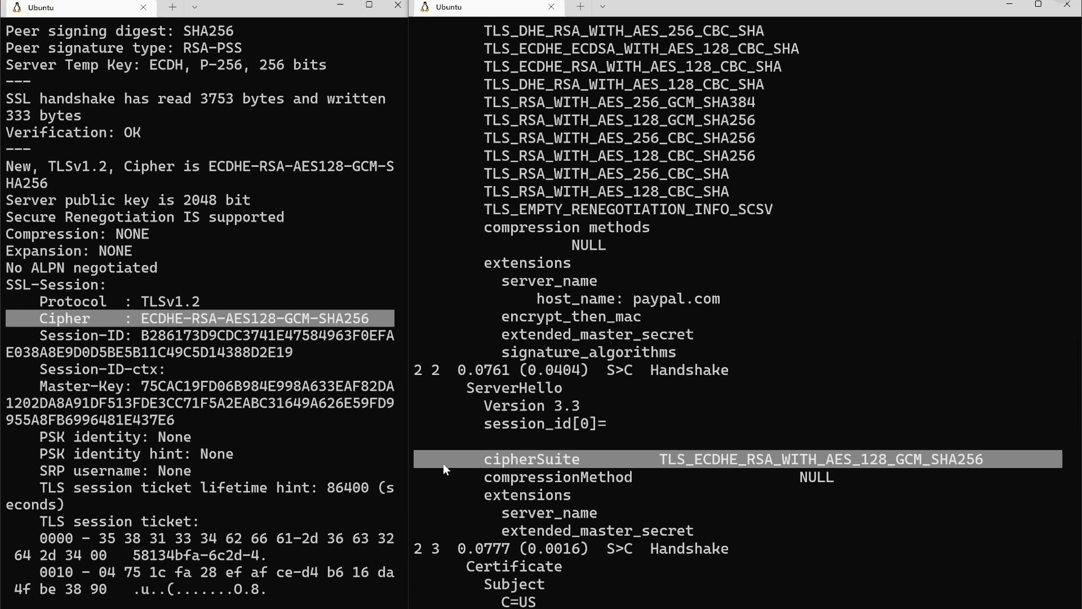
pyautogui.moveTo(242, 325)
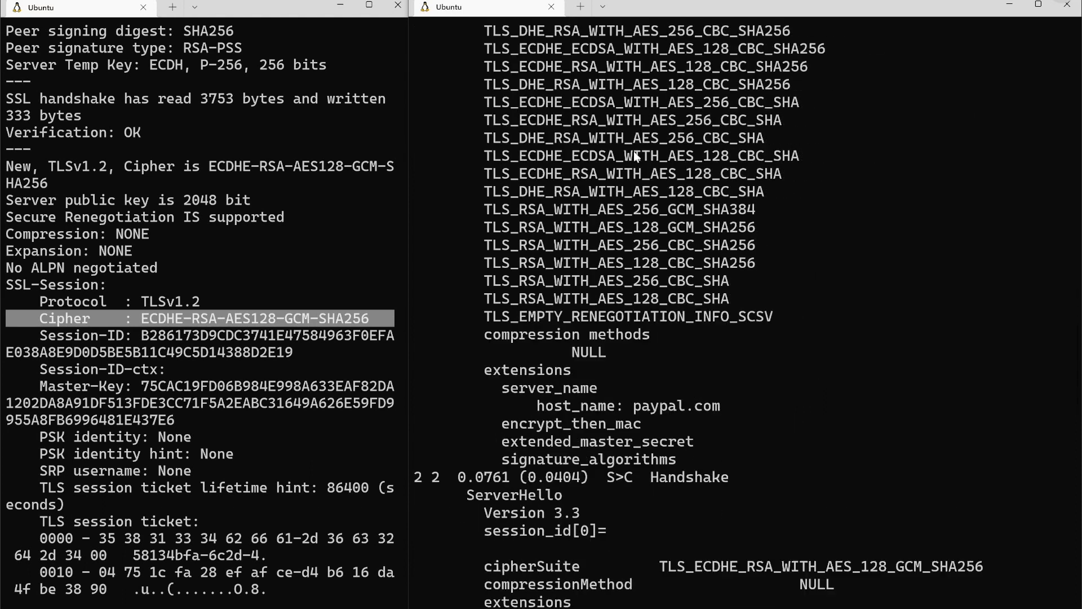
# - Mark the server_name extension and Certificate message, then scroll past the DigiCert paypal.com chain
pyautogui.scroll(-3)
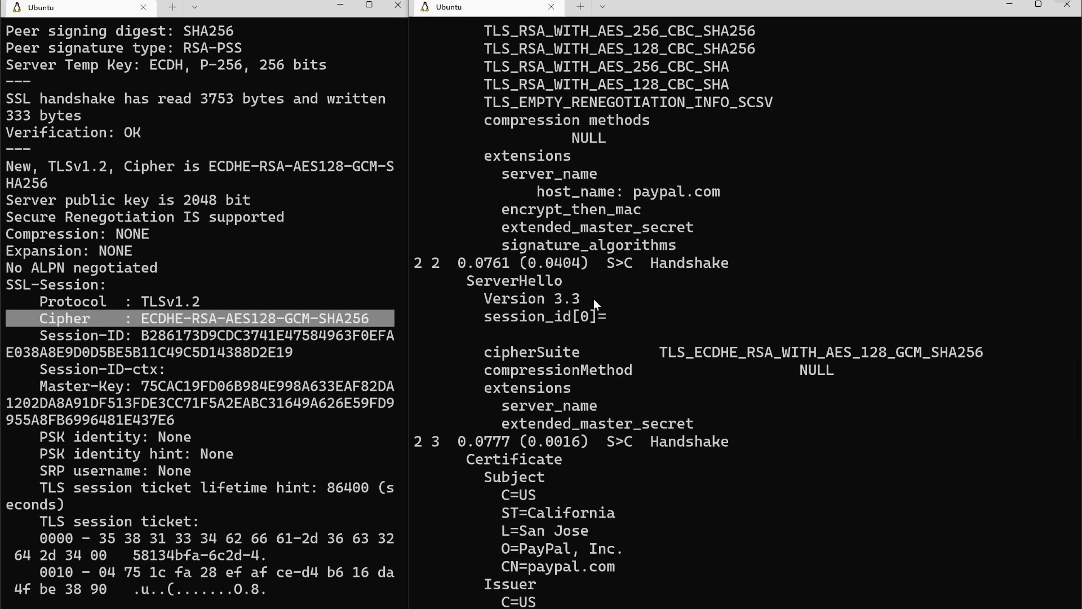
pyautogui.tripleClick(530, 297)
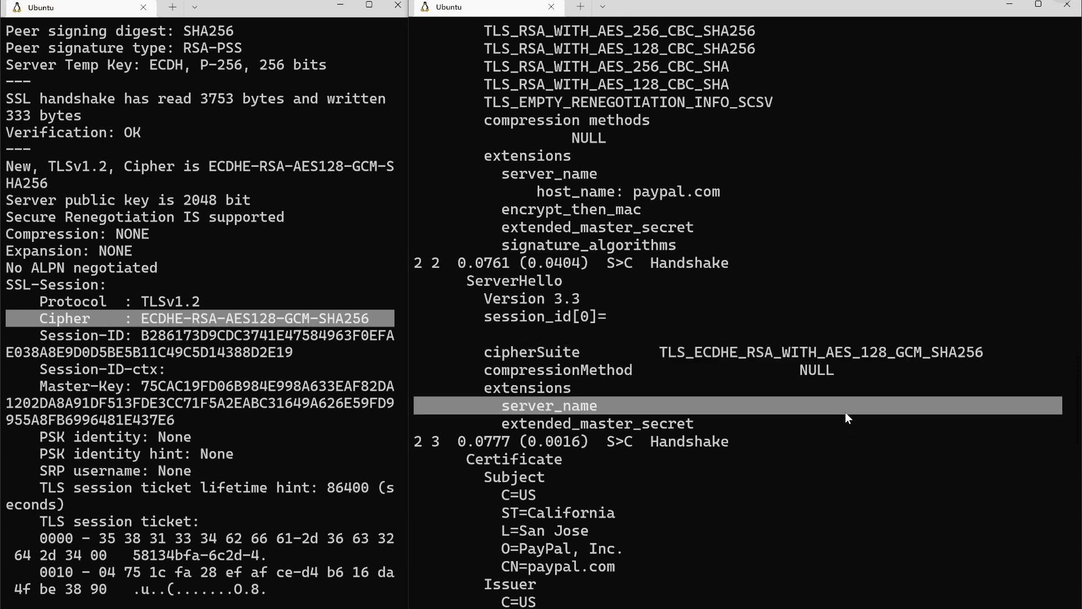
pyautogui.click(628, 442)
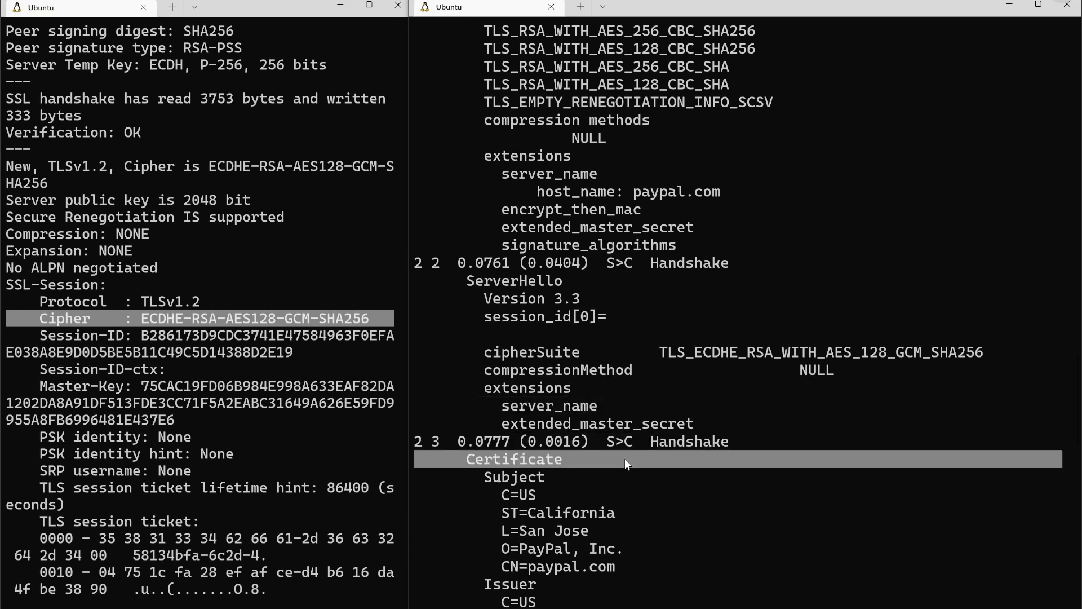
pyautogui.scroll(-3)
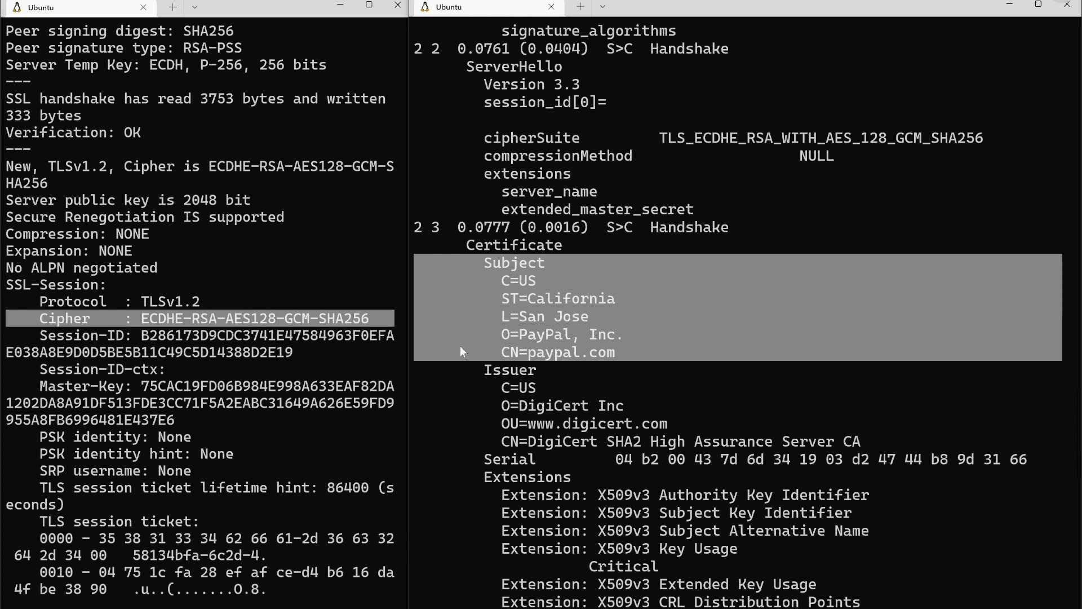
pyautogui.moveTo(504, 347)
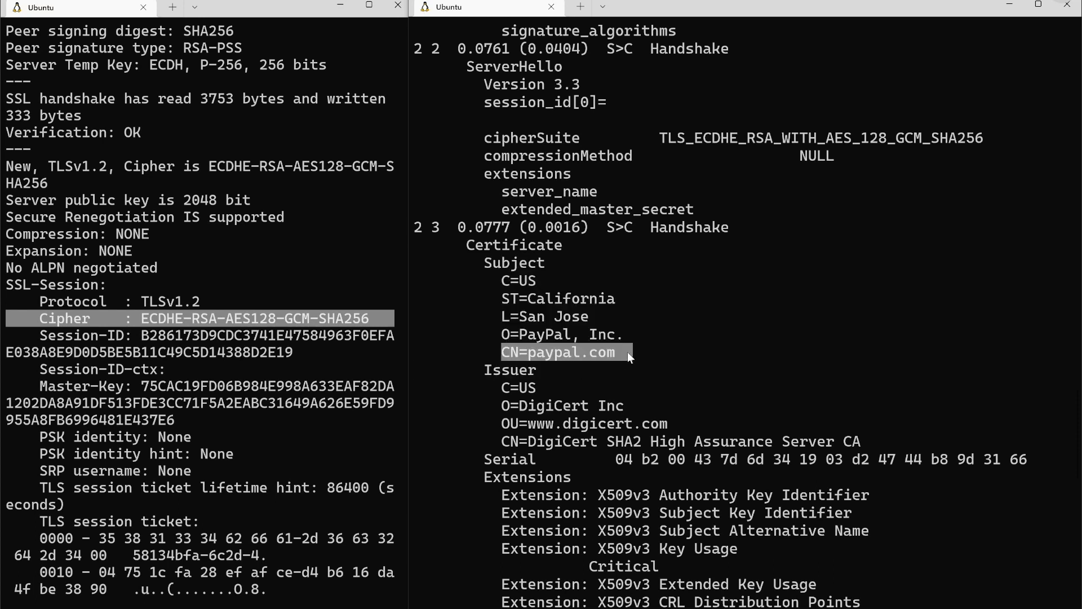
pyautogui.scroll(-3)
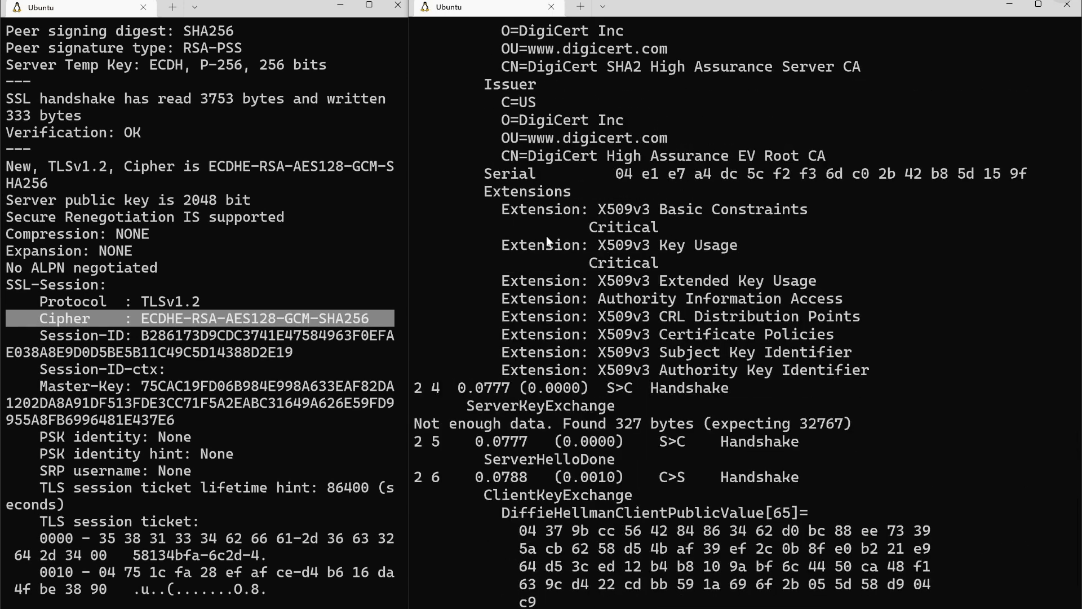
# - Scroll to the ServerKeyExchange, ClientKeyExchange and ChangeCipherSpec records
pyautogui.scroll(-3)
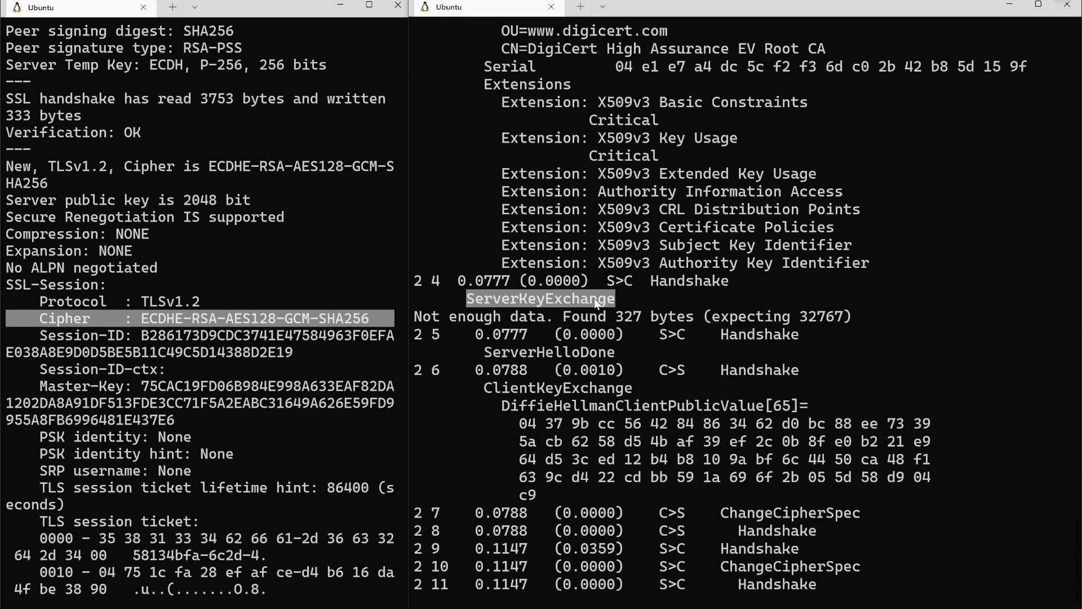
pyautogui.moveTo(167, 332)
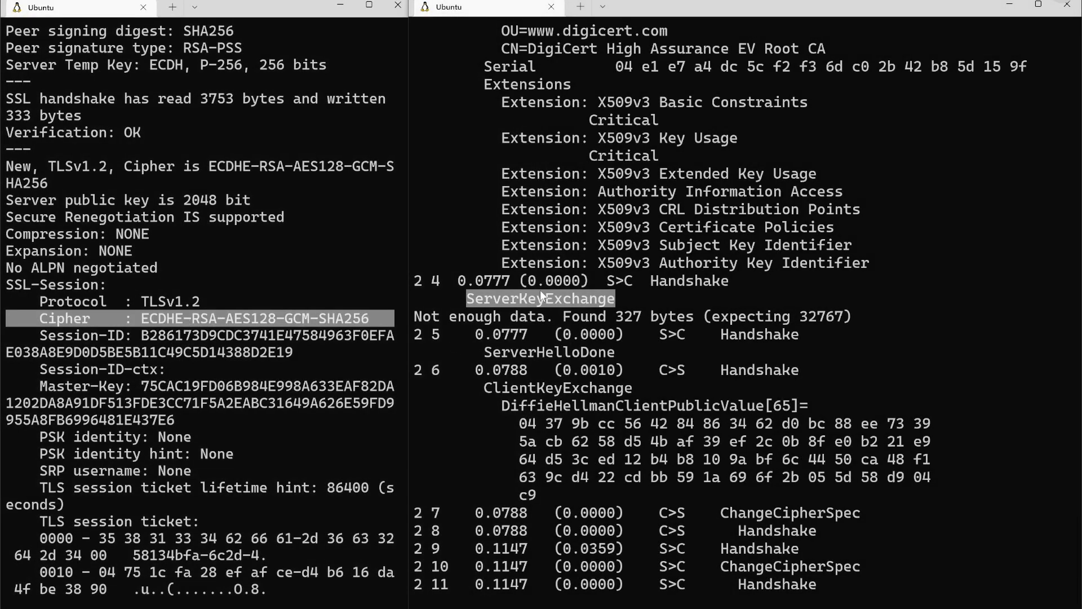
pyautogui.moveTo(706, 303)
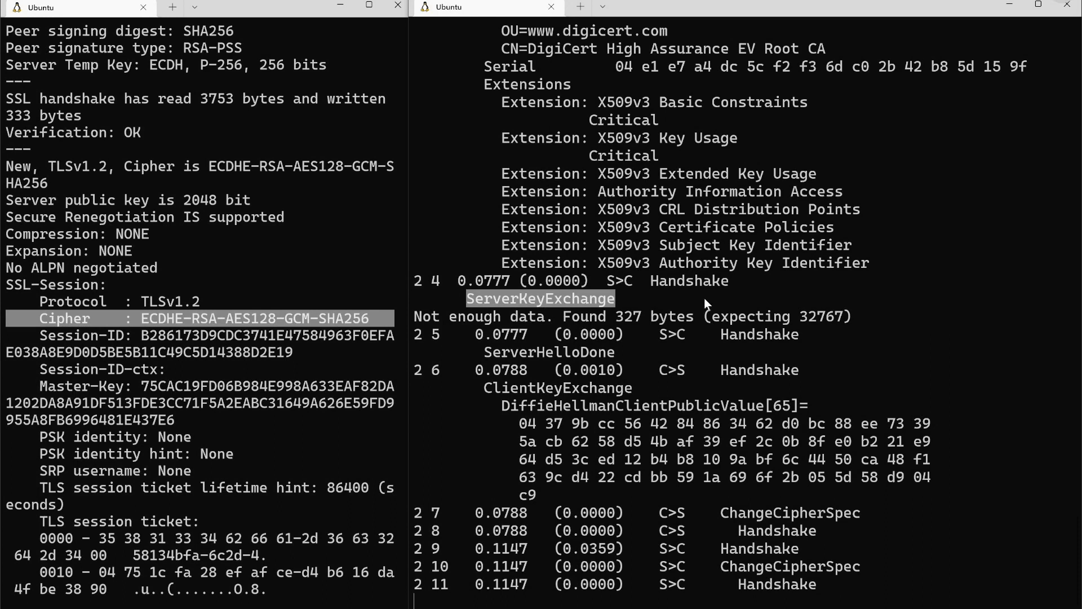
pyautogui.moveTo(680, 338)
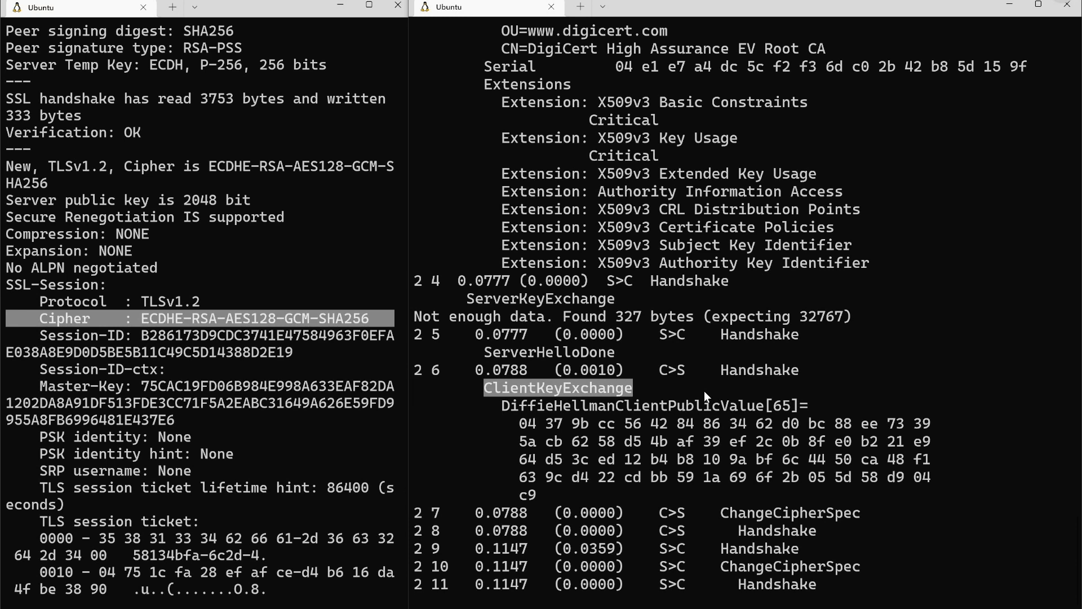
pyautogui.moveTo(638, 365)
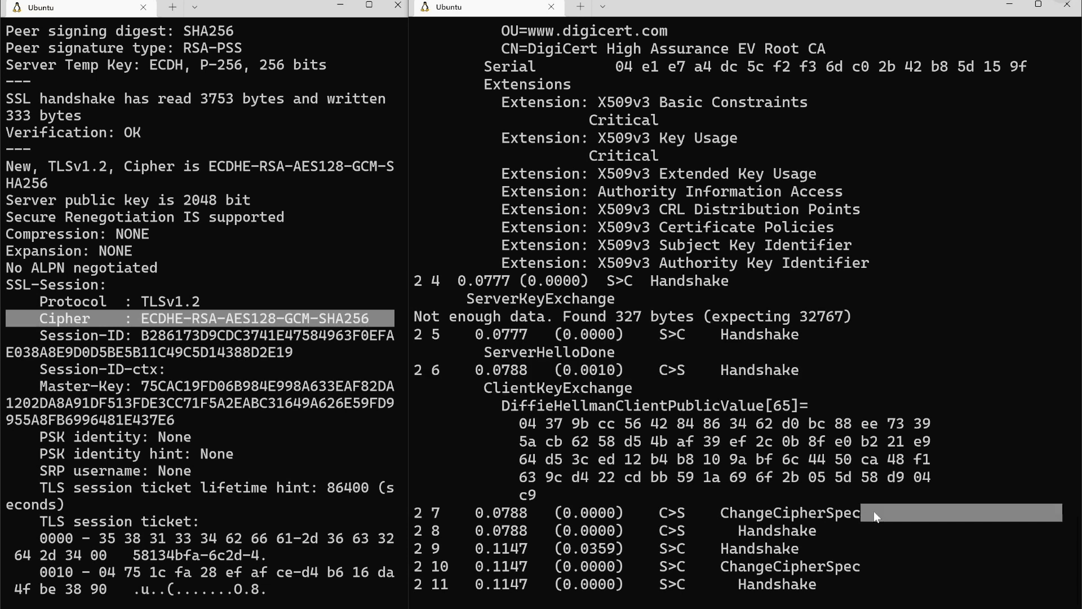
# - Select handshake output in ssldump as it begins logging application_data for the new TLS 1.2 session
pyautogui.moveTo(877, 514); pyautogui.dragTo(868, 589)
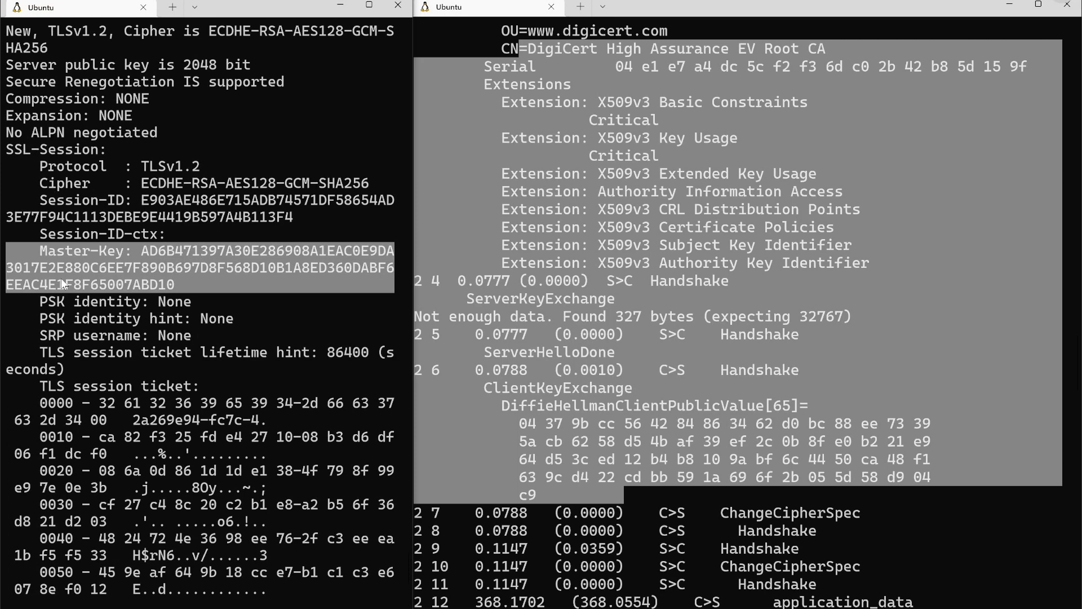
# - Reconnect with openssl s_client to paypal.com:443 over TLS 1.2 and select the new Master-Key value
pyautogui.scroll(-3)
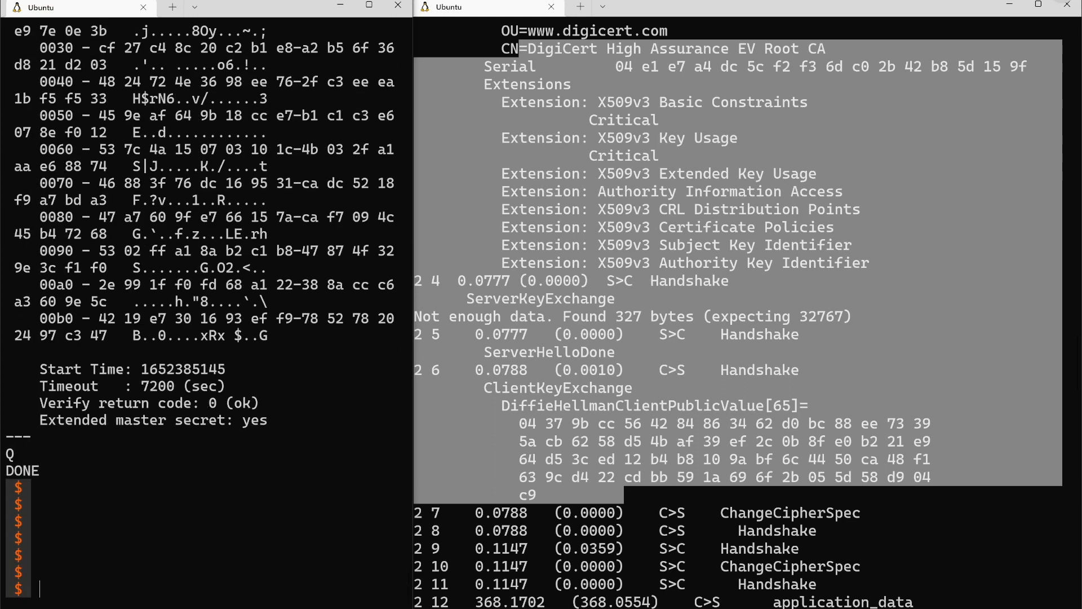
pyautogui.write('openssl s_client -connect paypal.com:443 -tls1_2')
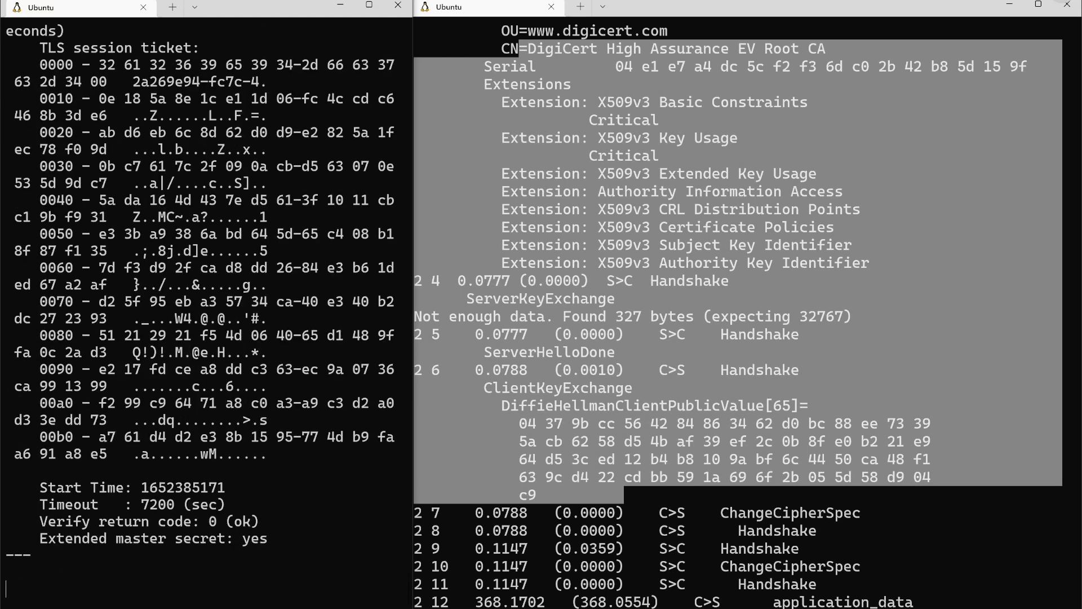
pyautogui.scroll(-3)
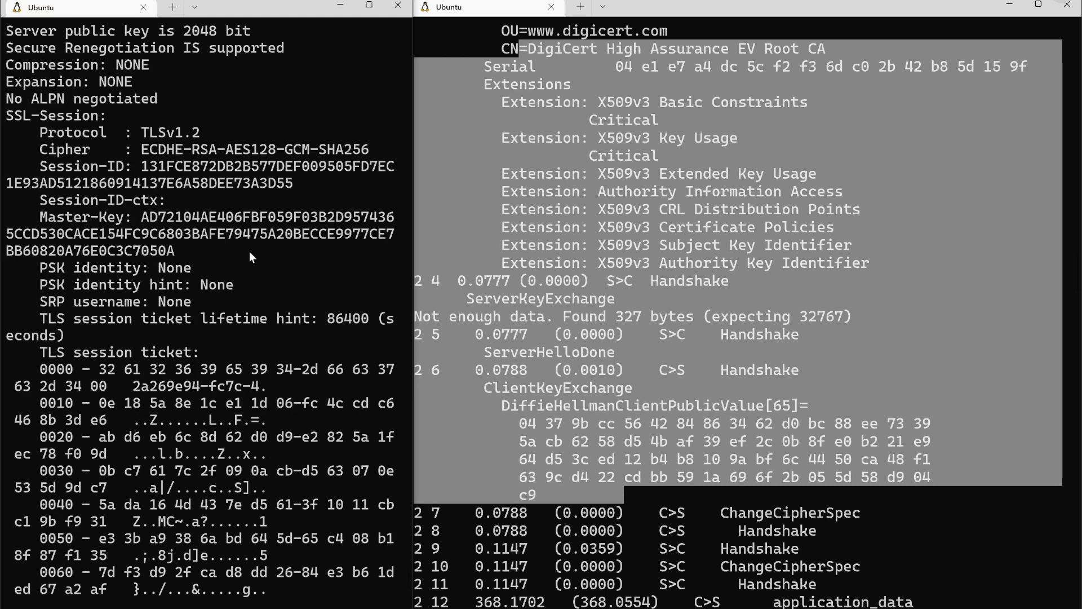
pyautogui.doubleClick(156, 250)
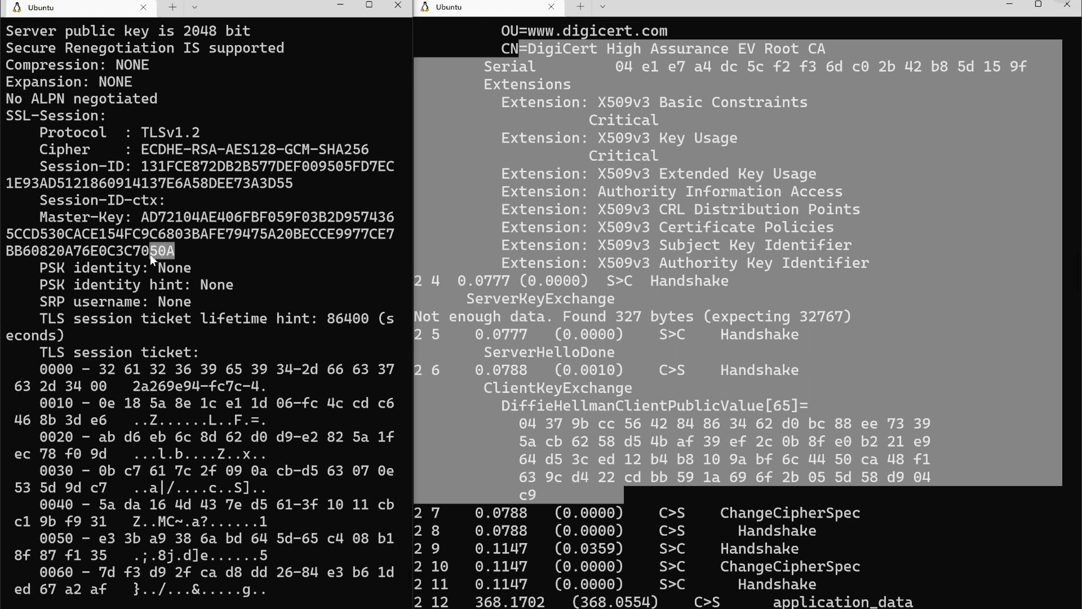